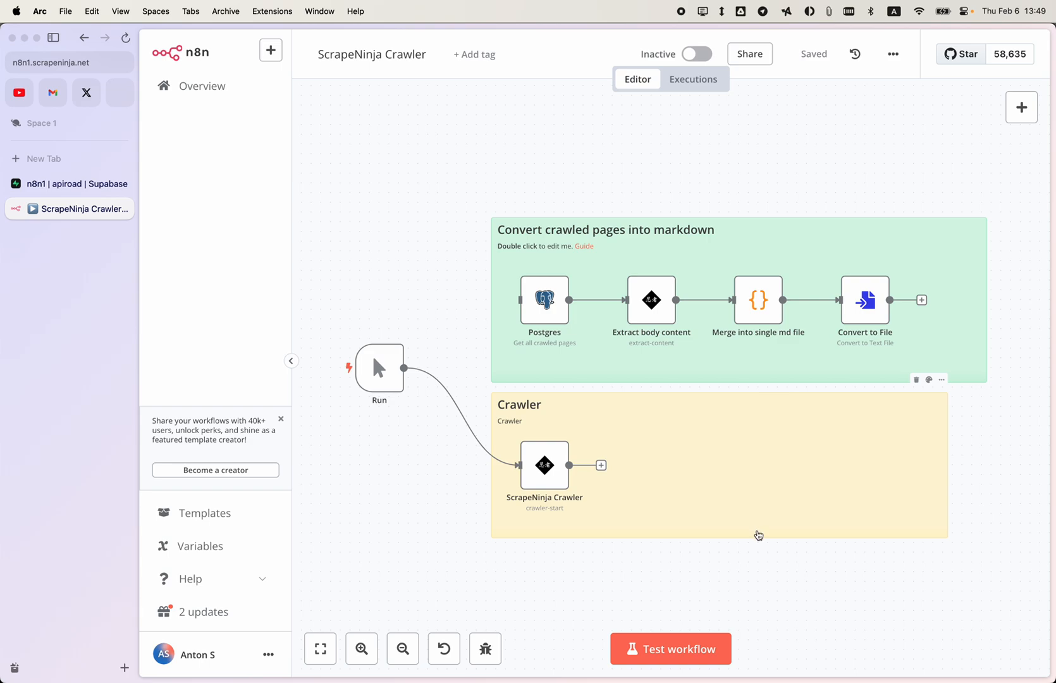
mouse_move(695, 550)
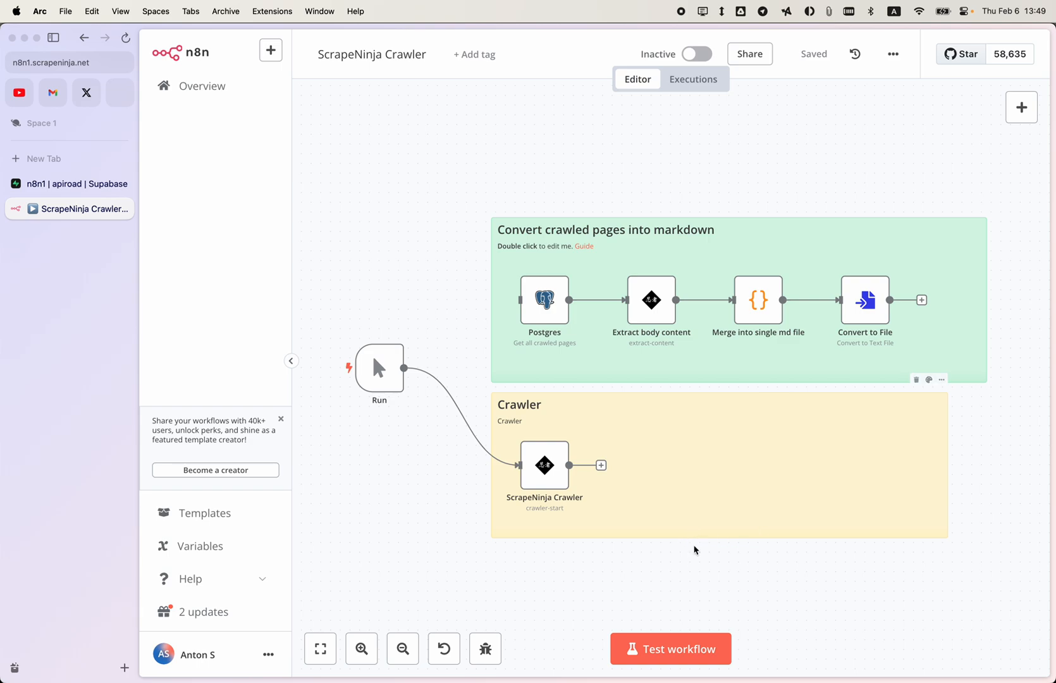
mouse_move(673, 550)
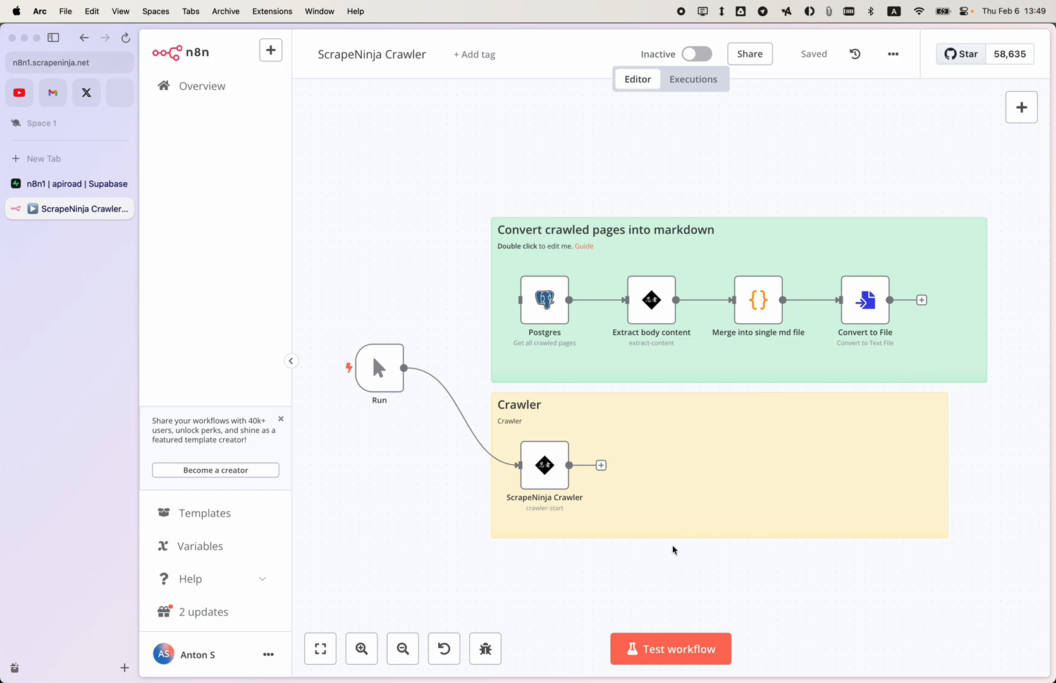
mouse_move(524, 547)
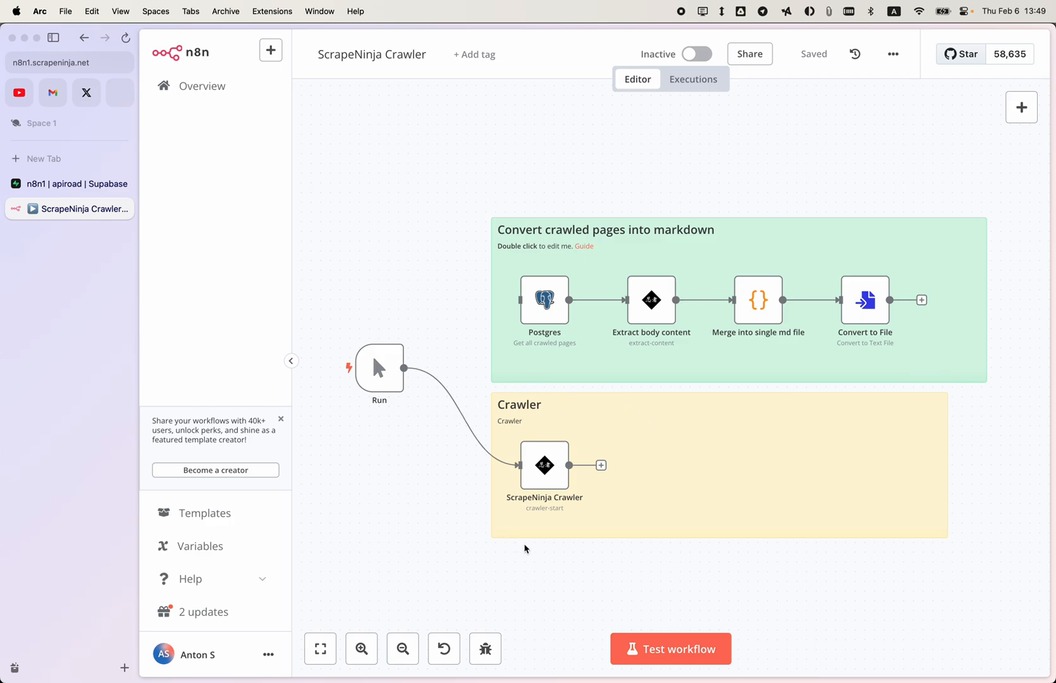
mouse_move(527, 548)
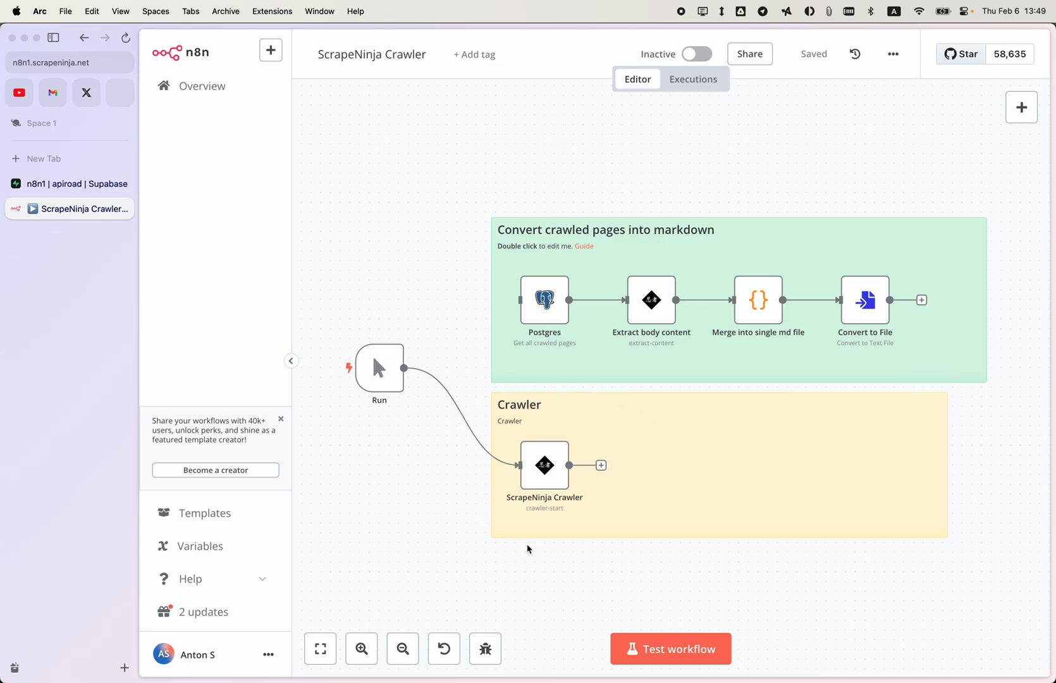
Review the ScrapeNinja Crawler node's start URL, depth, docs/** pattern and 3 concurrent requests.
double_click(543, 464)
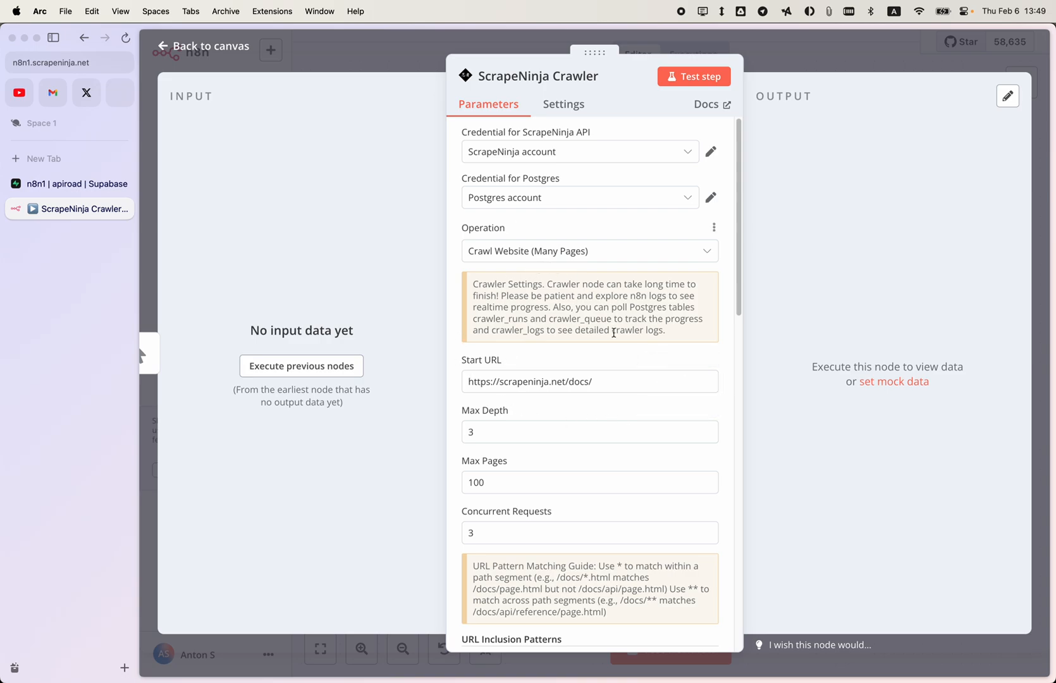
mouse_move(626, 351)
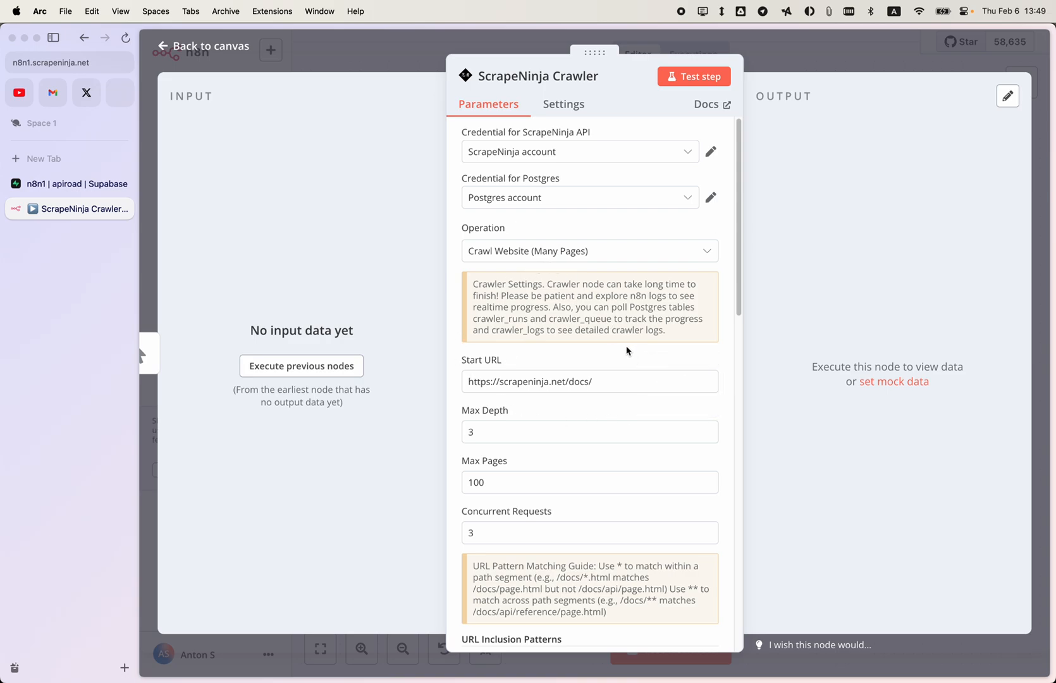
scroll(down, 3)
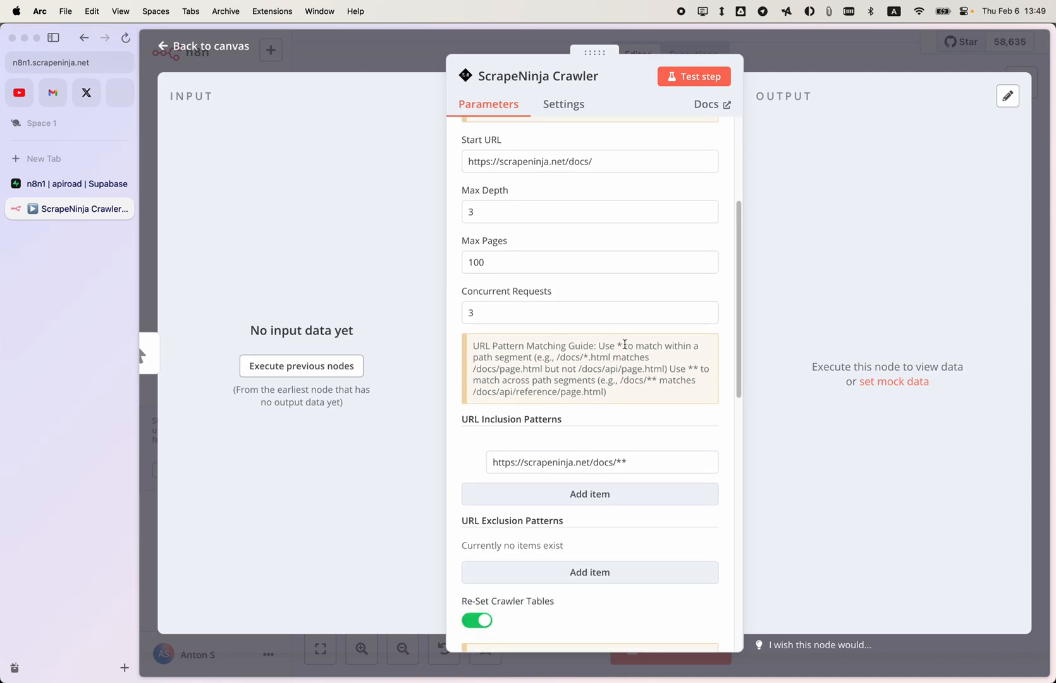
scroll(down, 3)
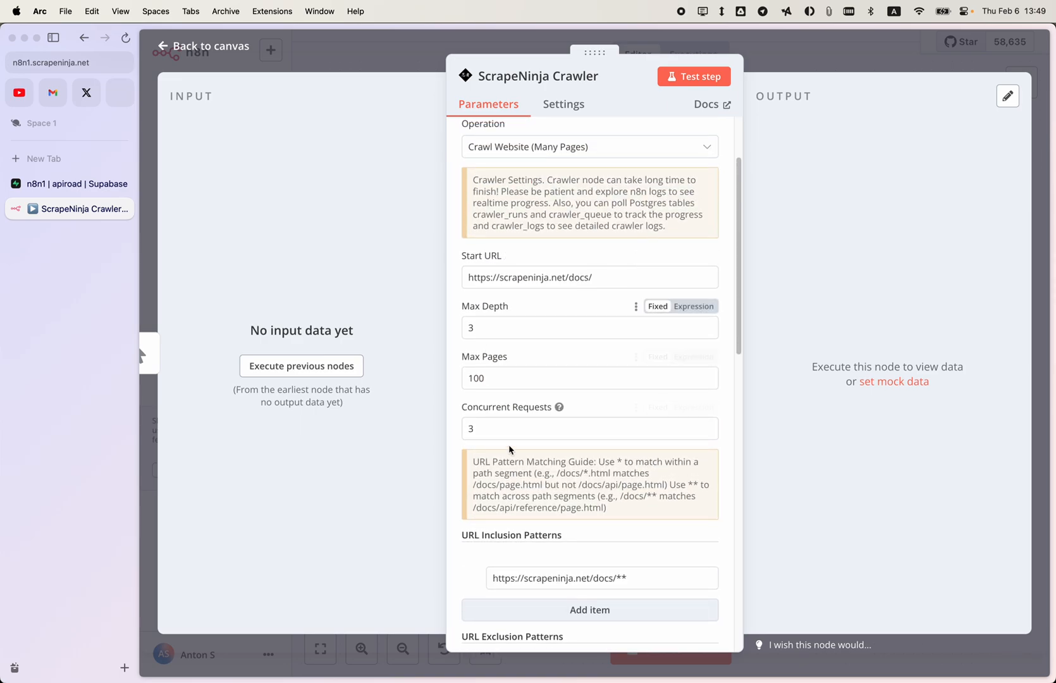
click(589, 429)
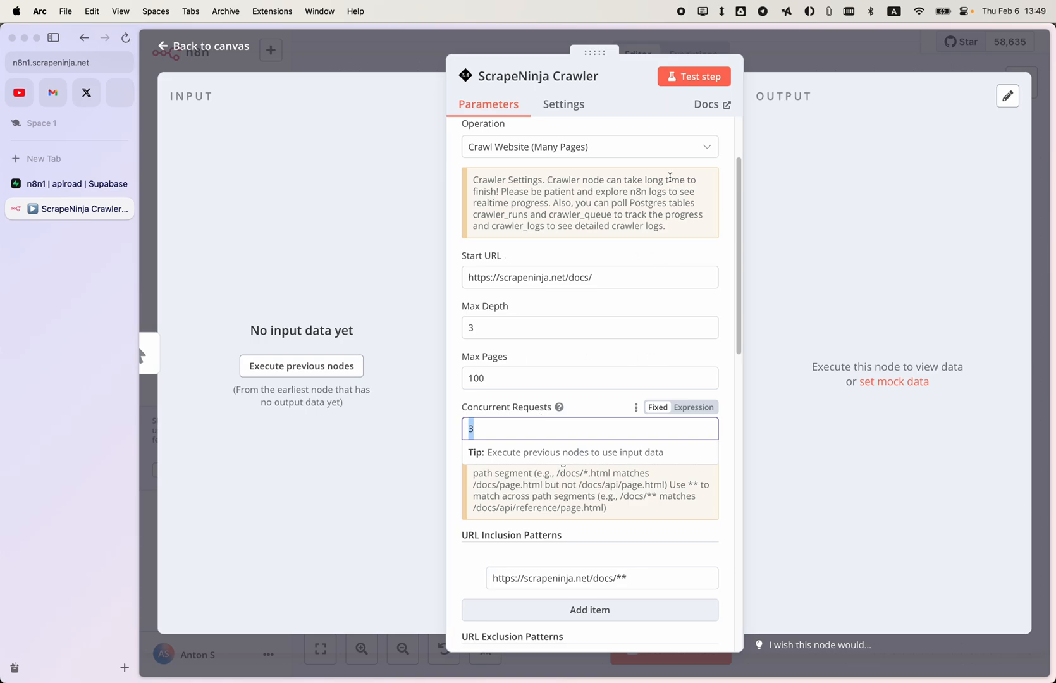
click(699, 76)
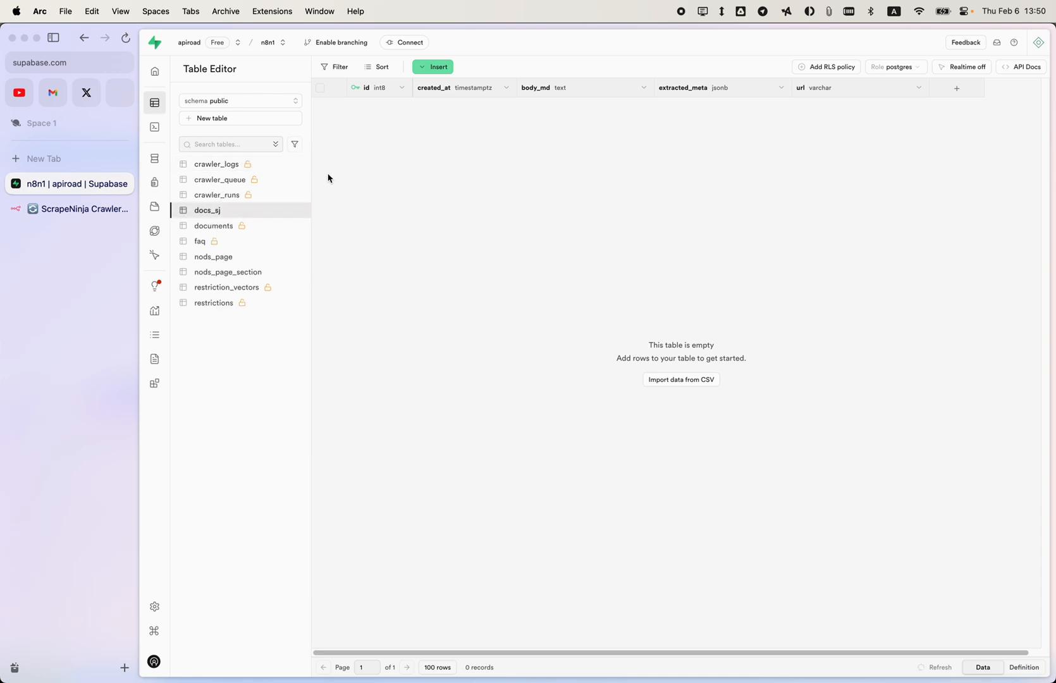
mouse_move(824, 55)
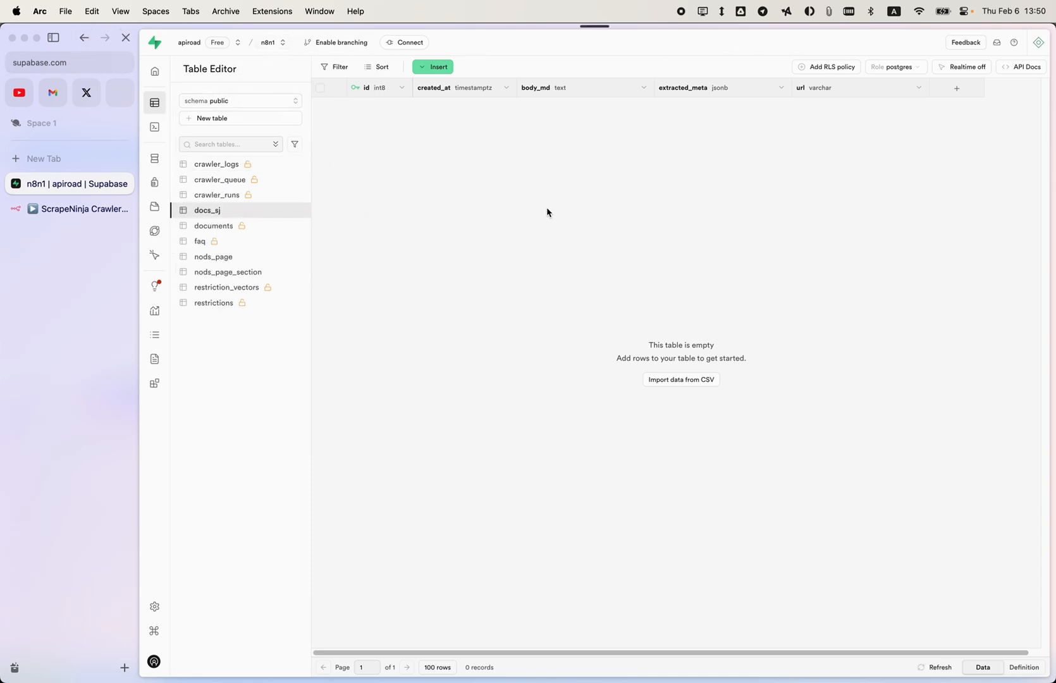
Inspect the crawler_logs rows and the crawler_queue table of completed docs URLs in Supabase.
click(217, 164)
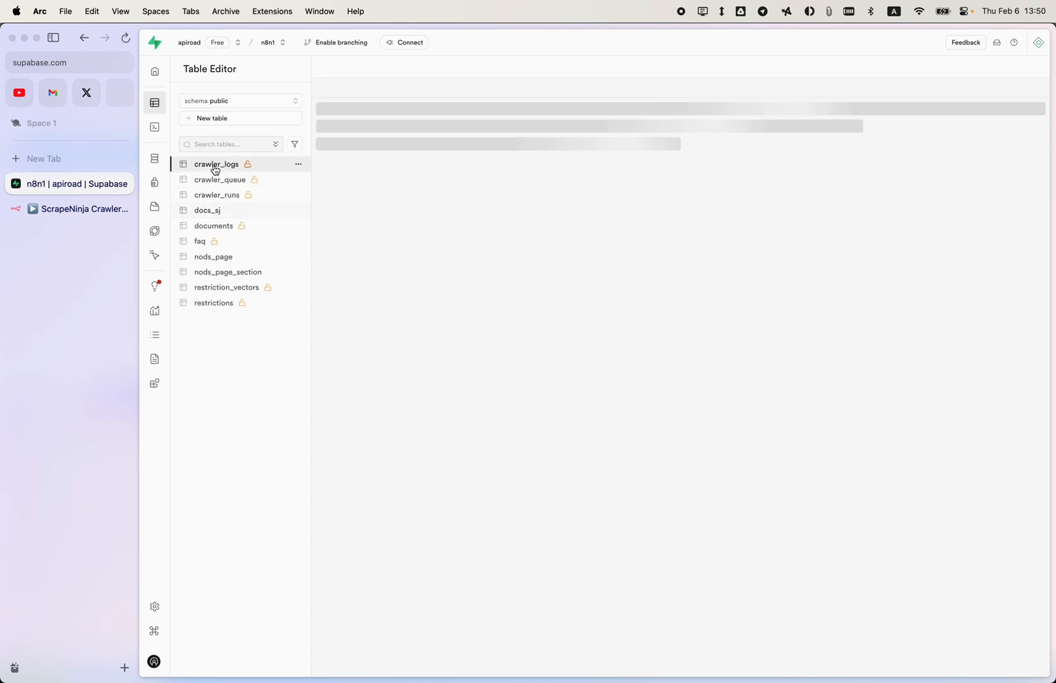
click(216, 163)
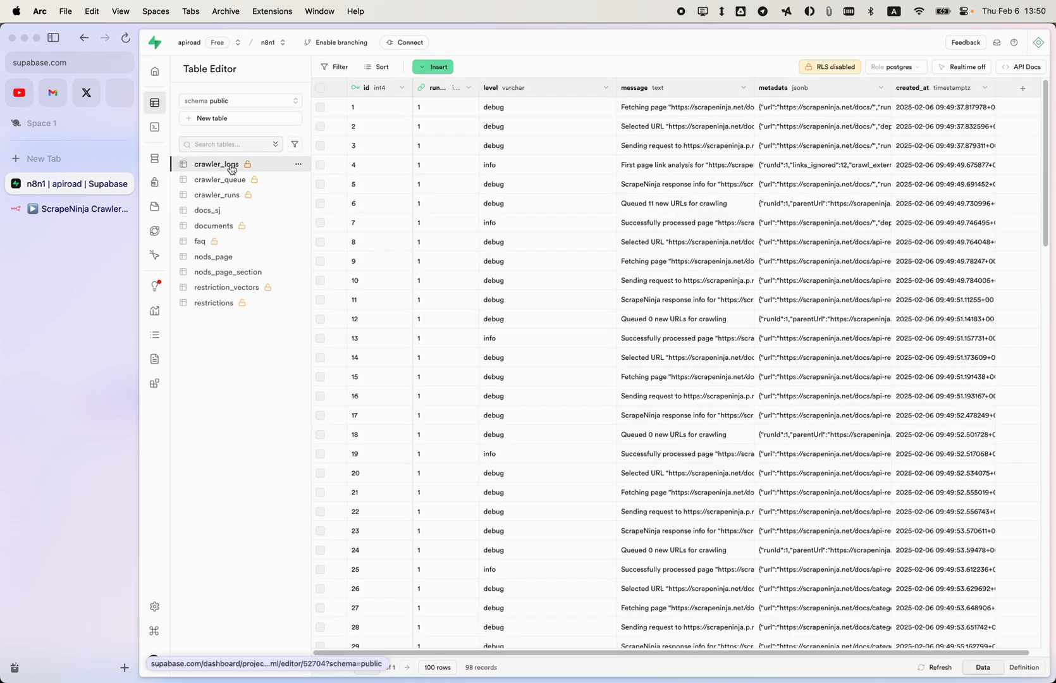
scroll(down, 3)
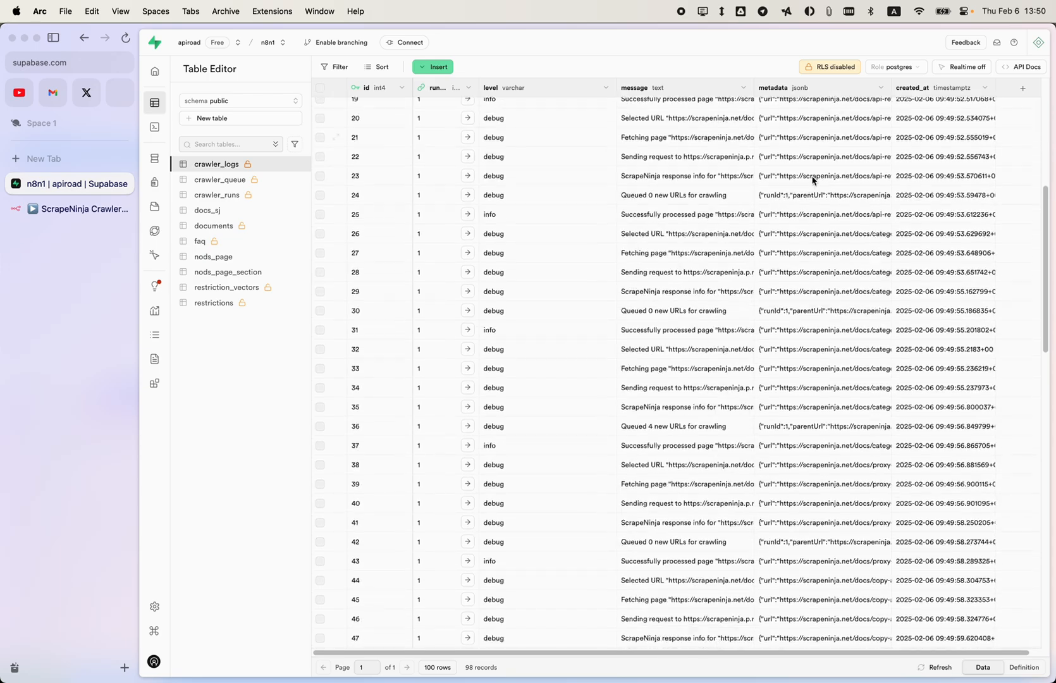
click(220, 180)
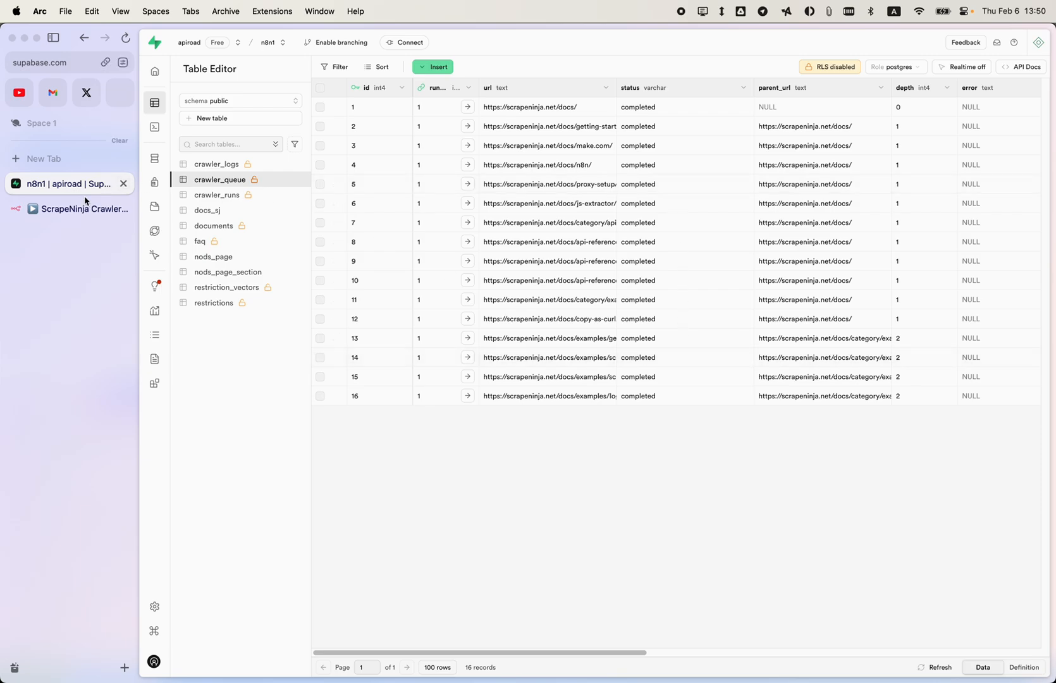
click(83, 212)
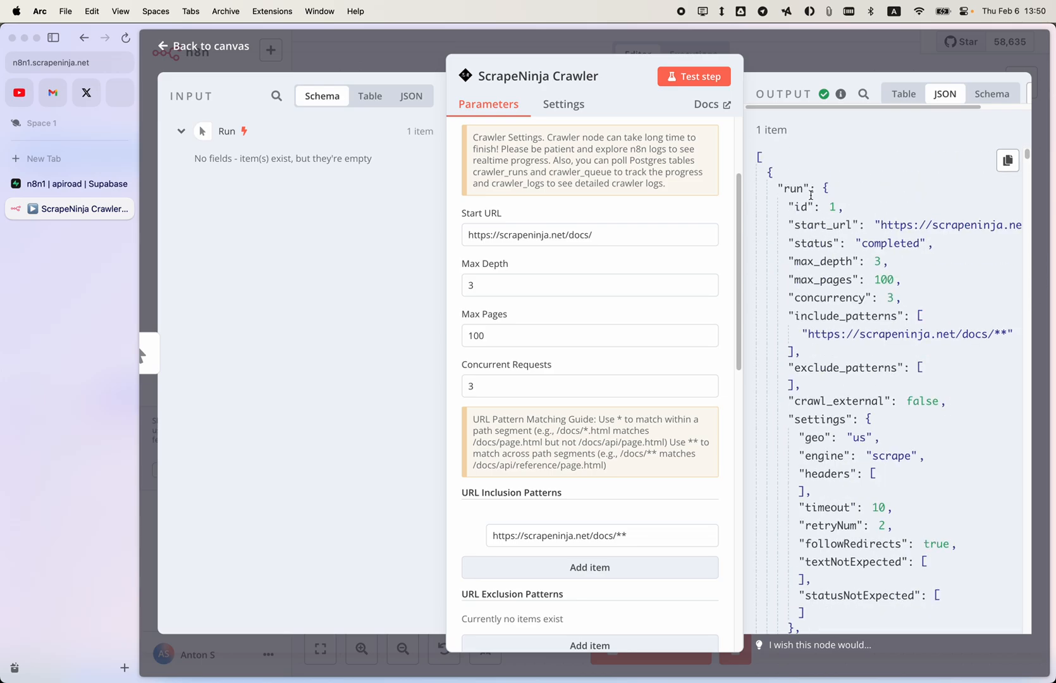
Return to the n8n canvas and inspect the ScrapeNinja Crawler node's single output item.
scroll(down, 3)
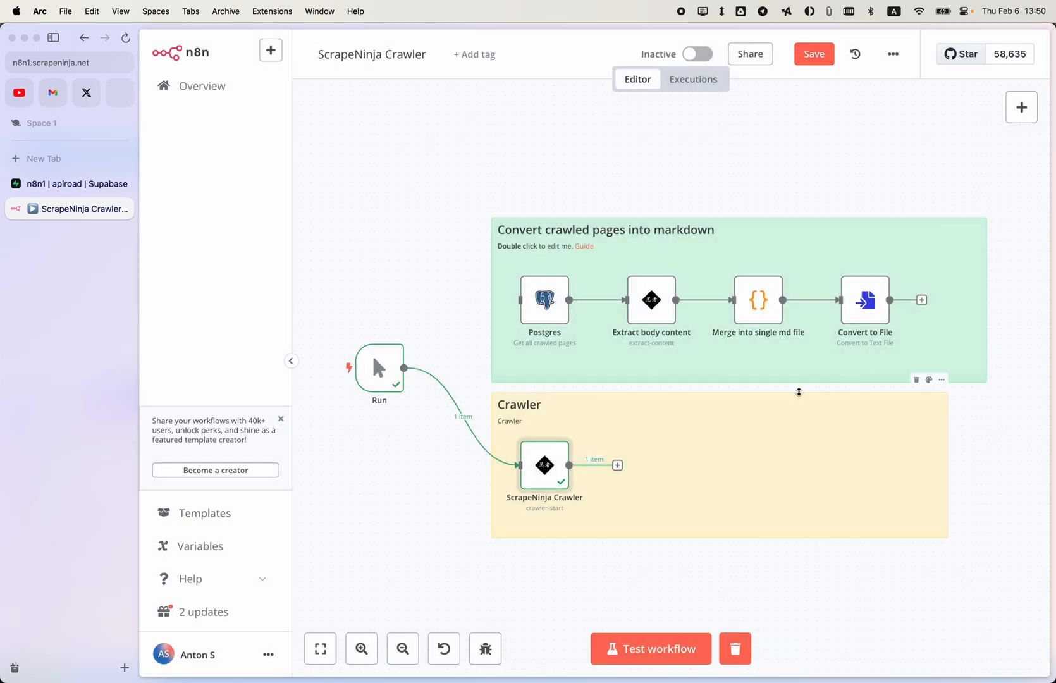
mouse_move(457, 428)
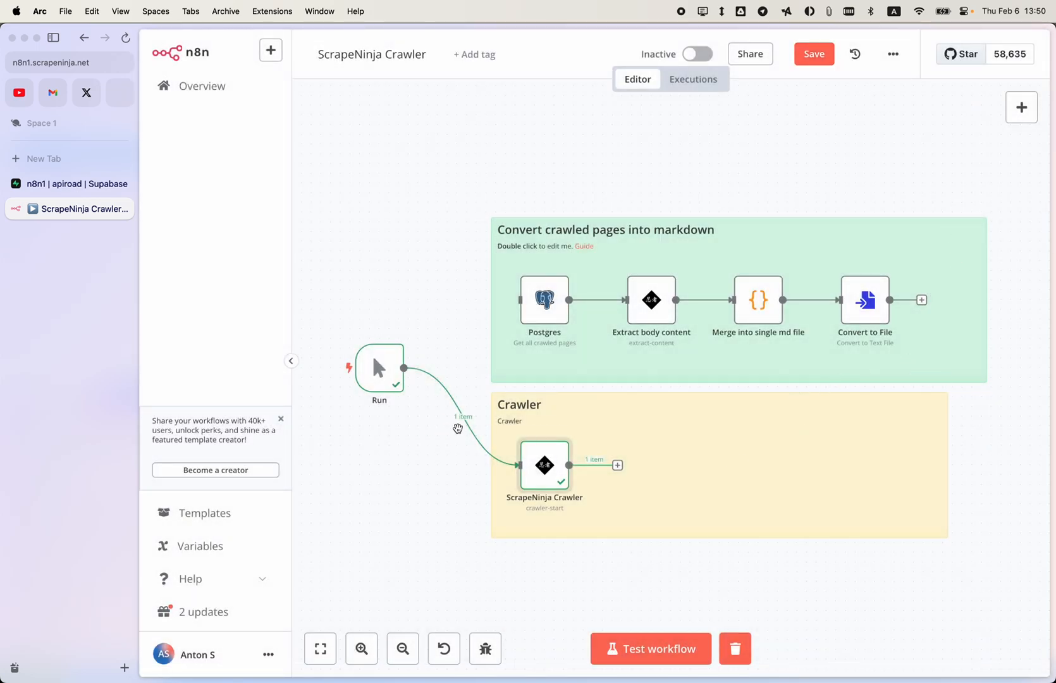
double_click(543, 466)
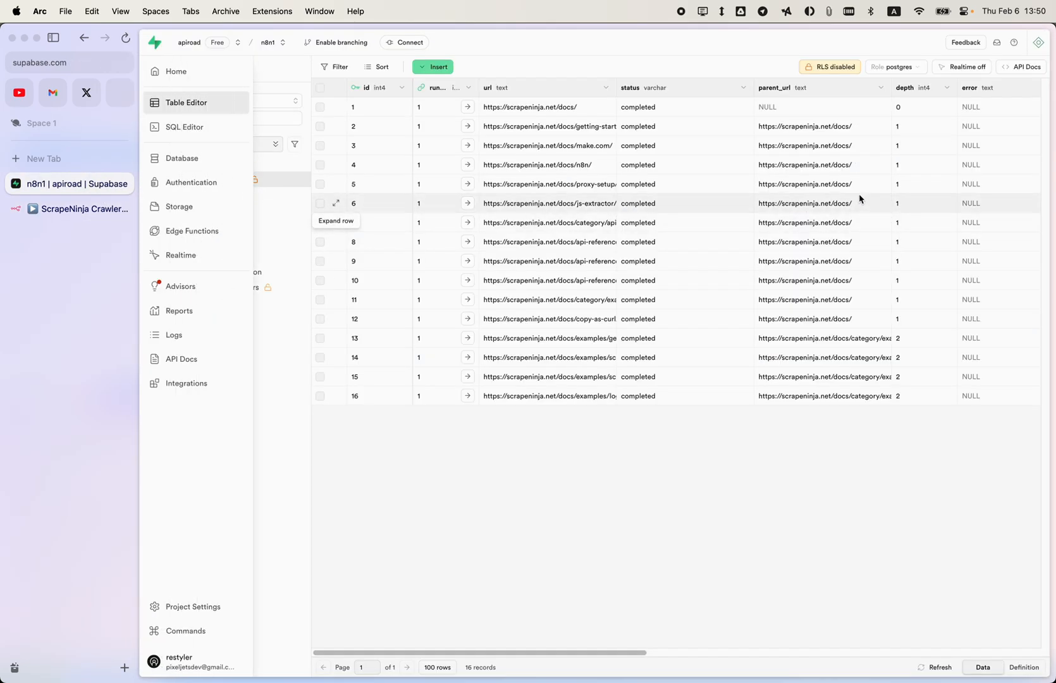
mouse_move(234, 139)
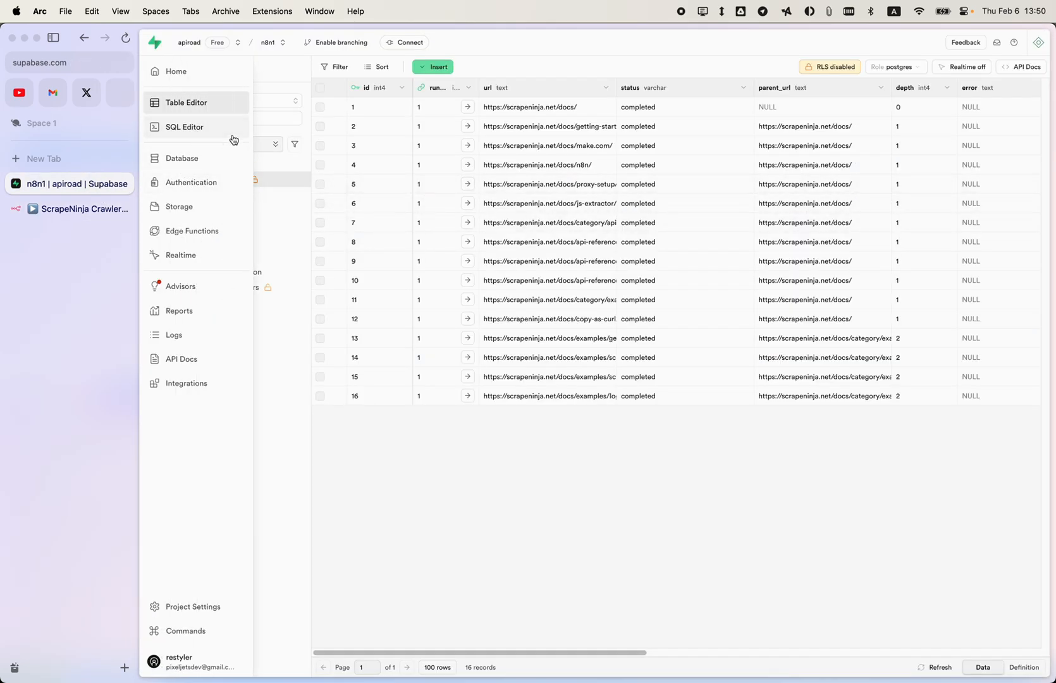
Show Supabase's table list and scan the crawler_queue columns for the 16 completed pages.
click(186, 103)
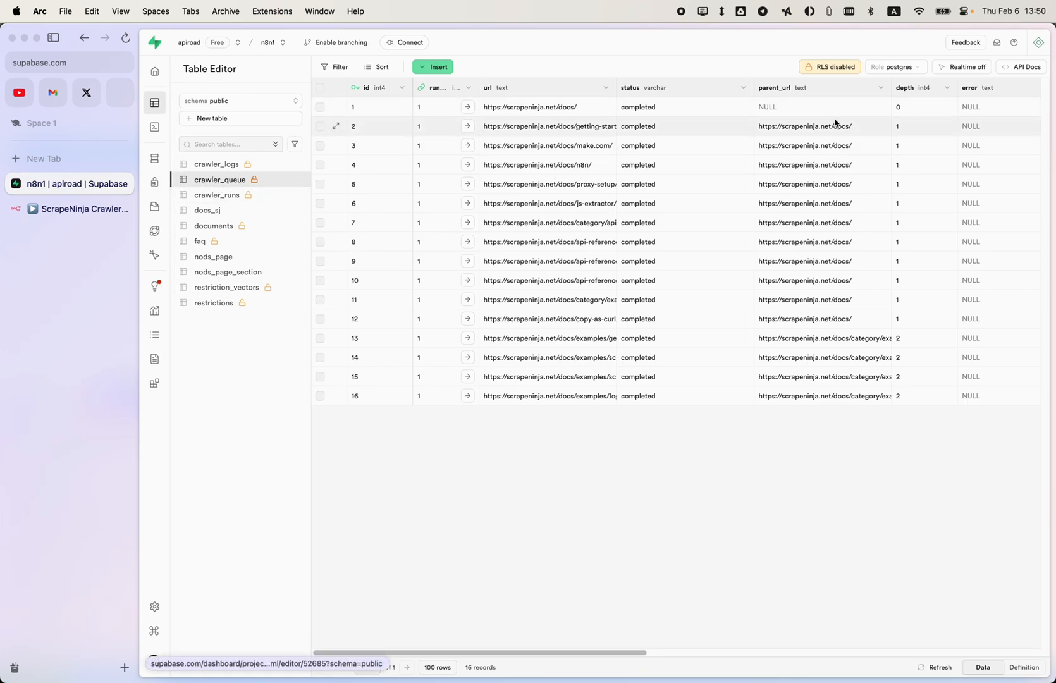
scroll(right, 3)
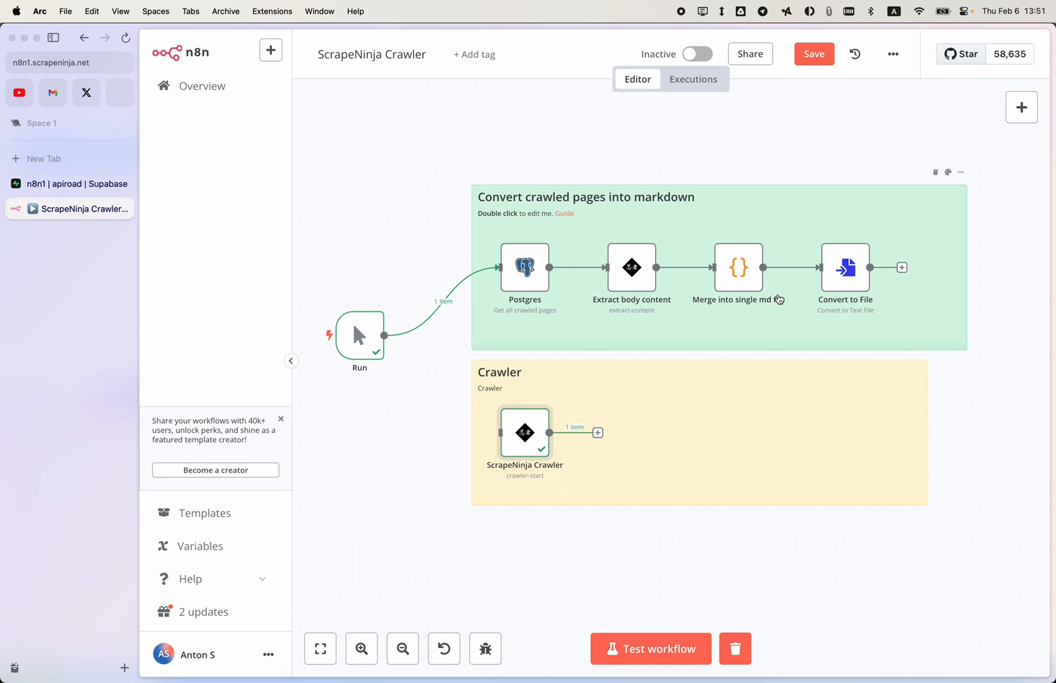
mouse_move(843, 304)
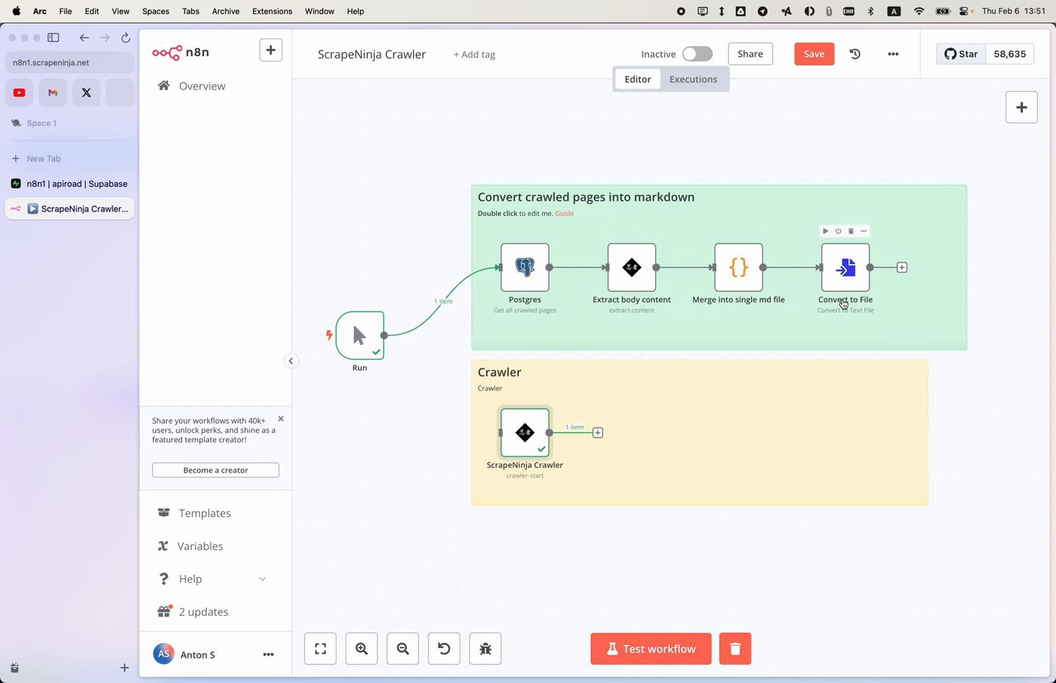
mouse_move(533, 279)
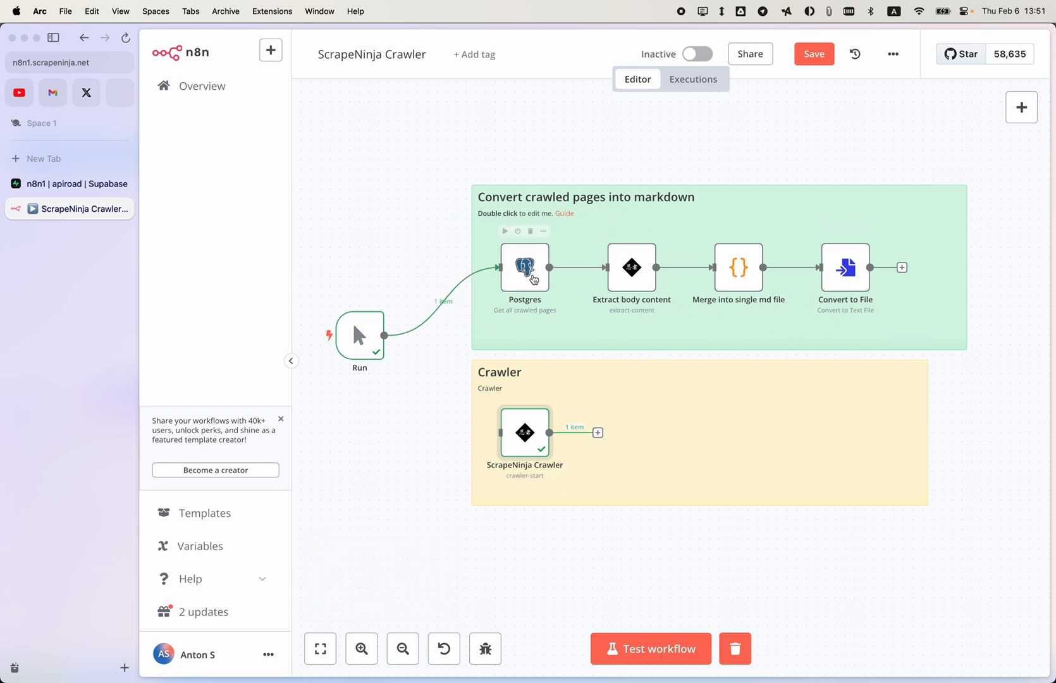
Inspect the Postgres query (completed rows, limit 100), body extraction and markdown-merge code steps.
double_click(525, 266)
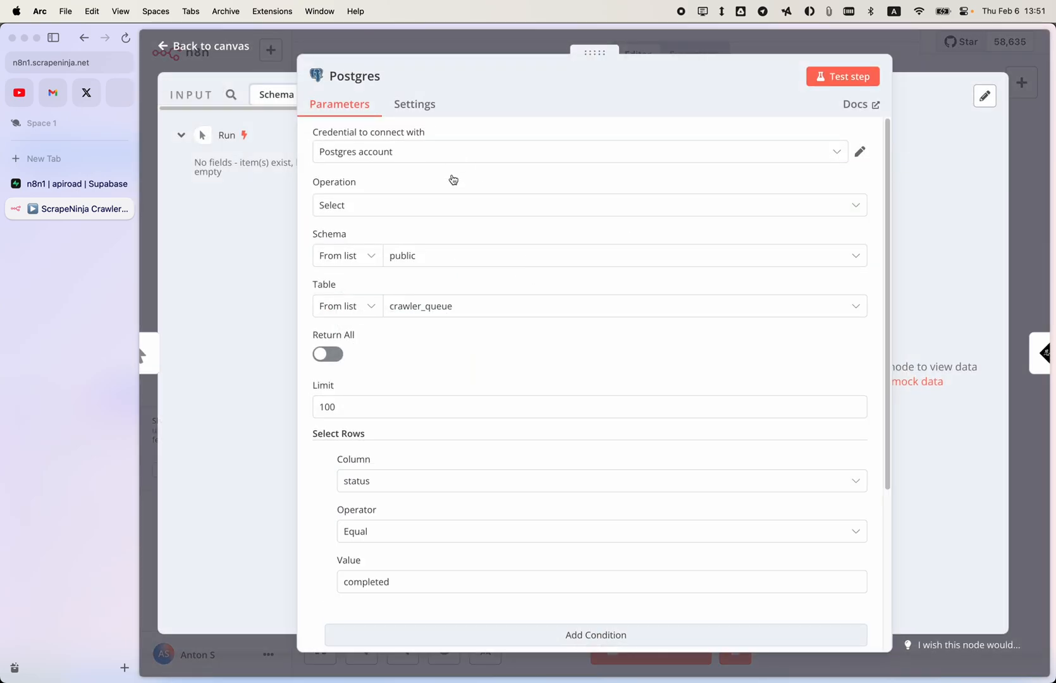
mouse_move(402, 314)
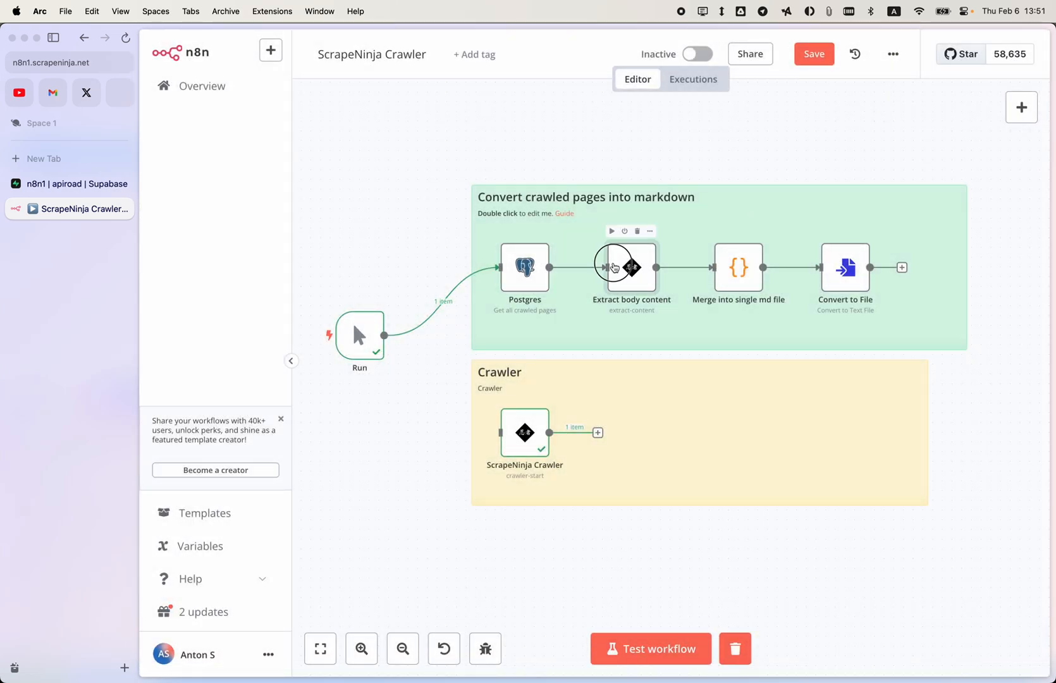
double_click(631, 267)
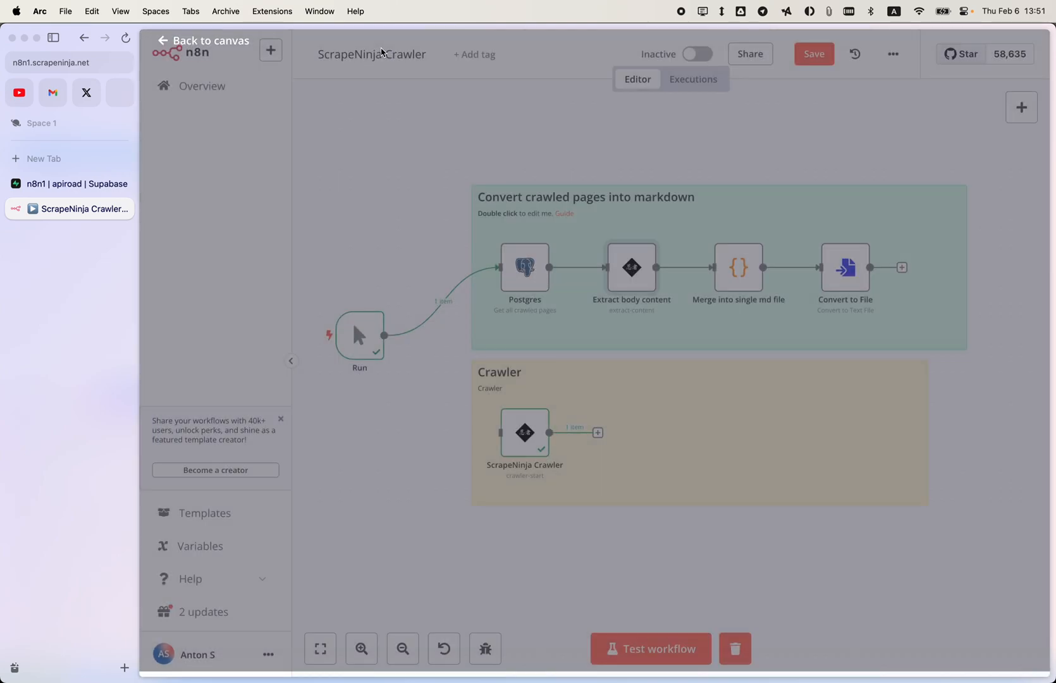
double_click(739, 267)
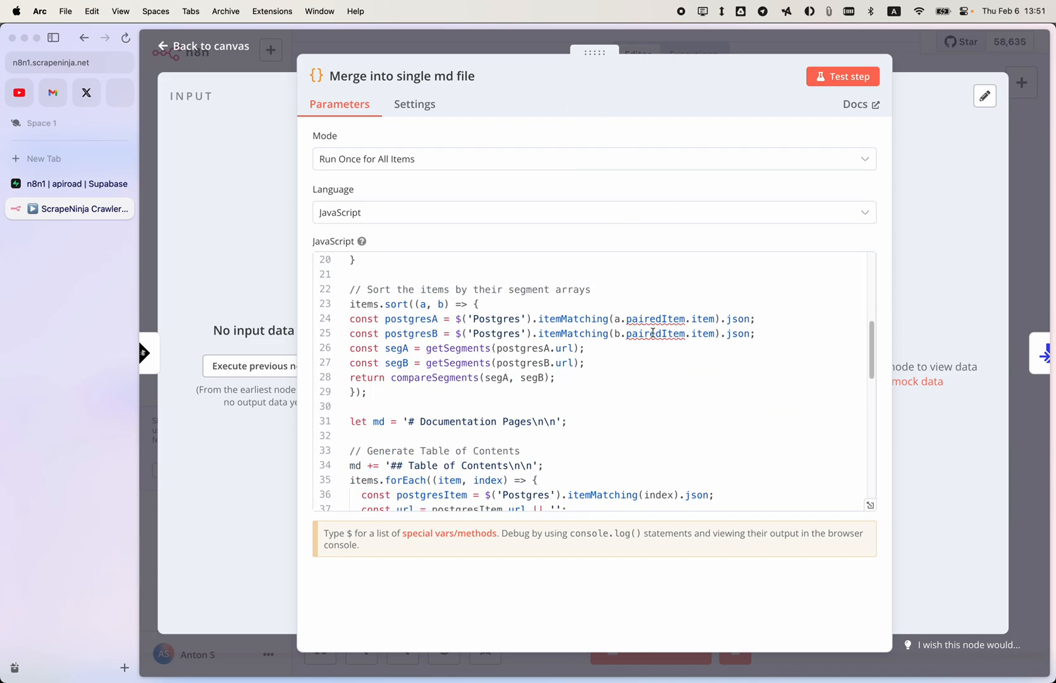
scroll(down, 3)
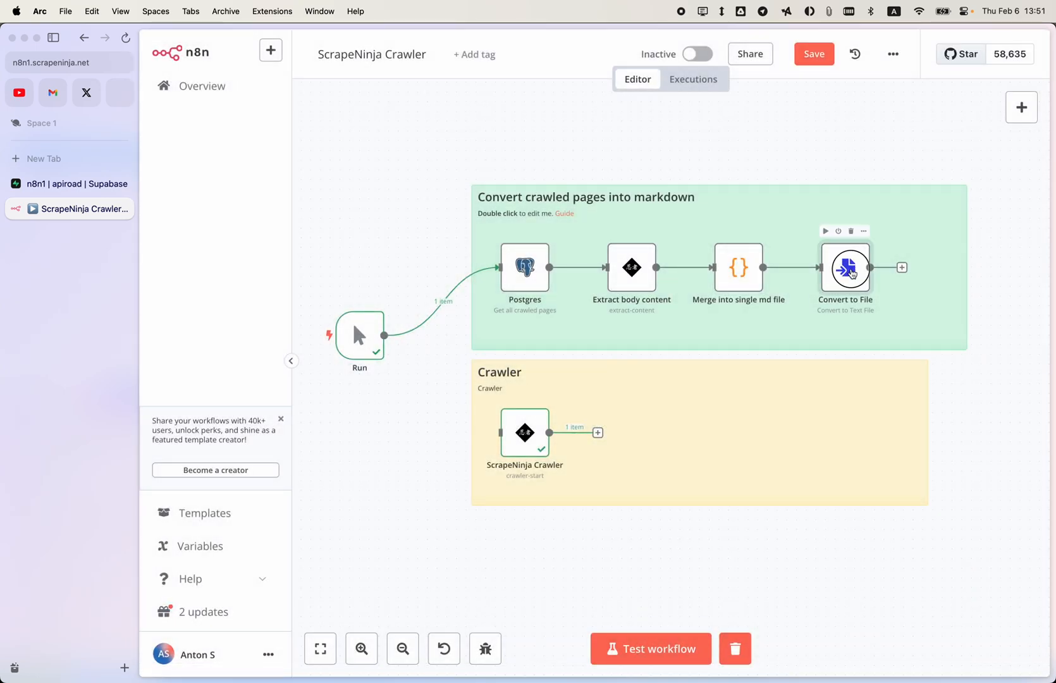
Check the Convert to File step's output and open the downloaded file (3).txt in TextEdit.
double_click(845, 268)
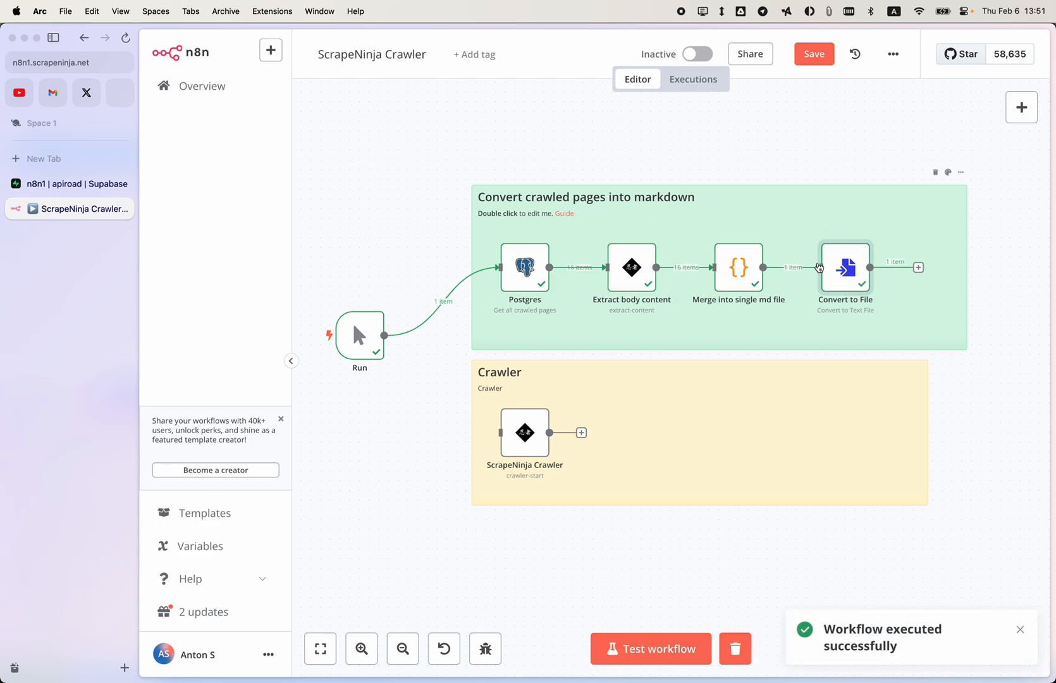
double_click(845, 267)
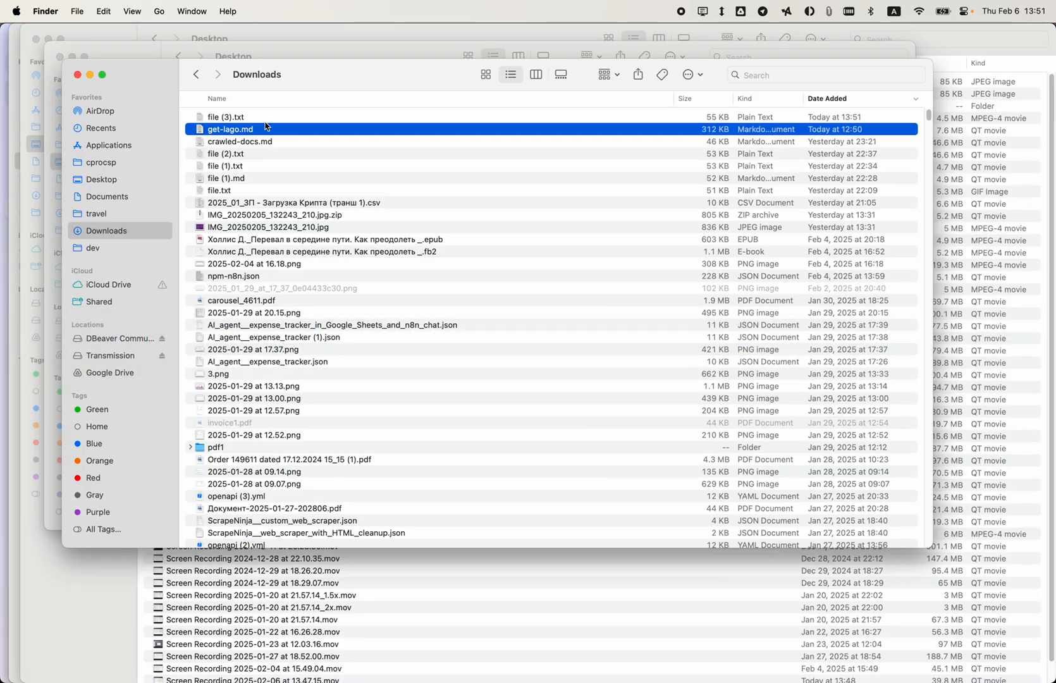
right_click(225, 116)
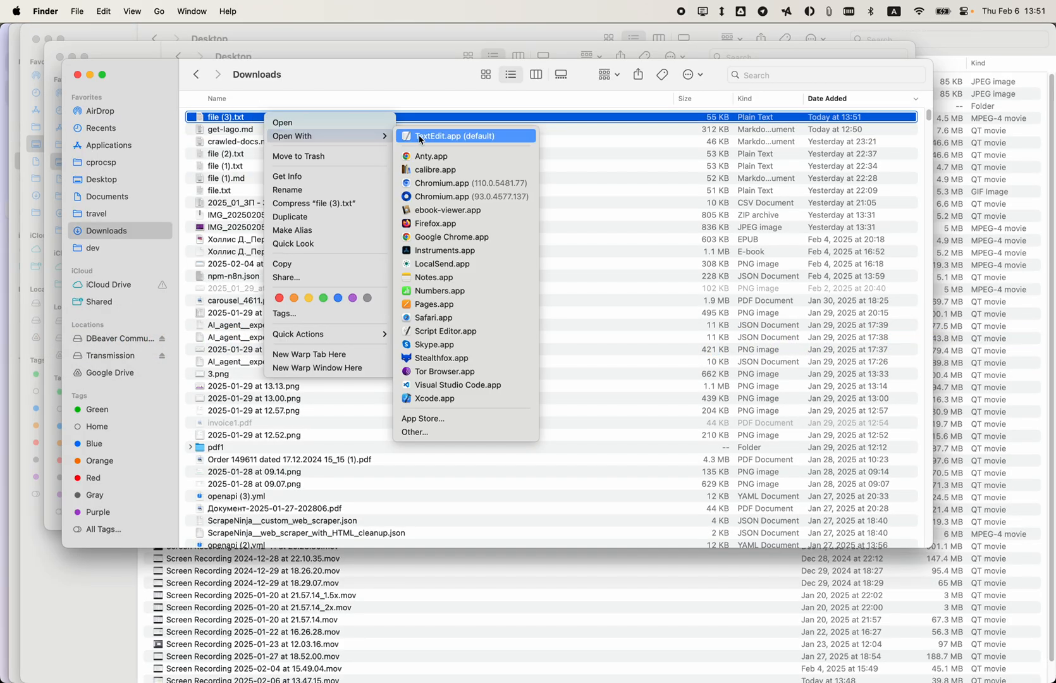
click(454, 135)
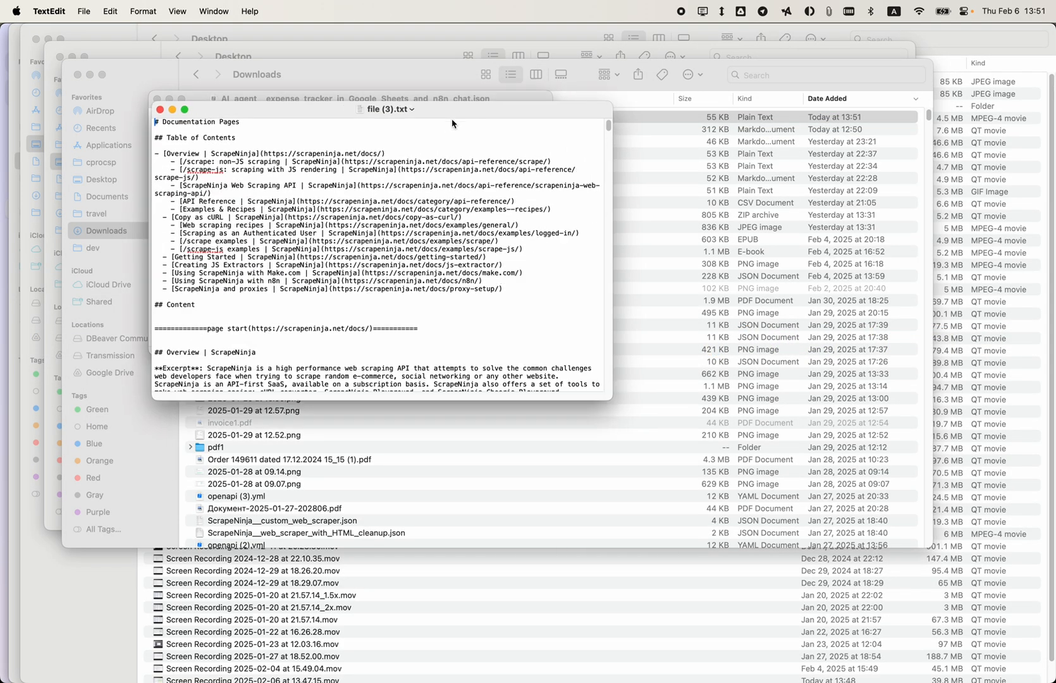
Maximize TextEdit and deselect the text to show the table of contents and page content.
click(185, 109)
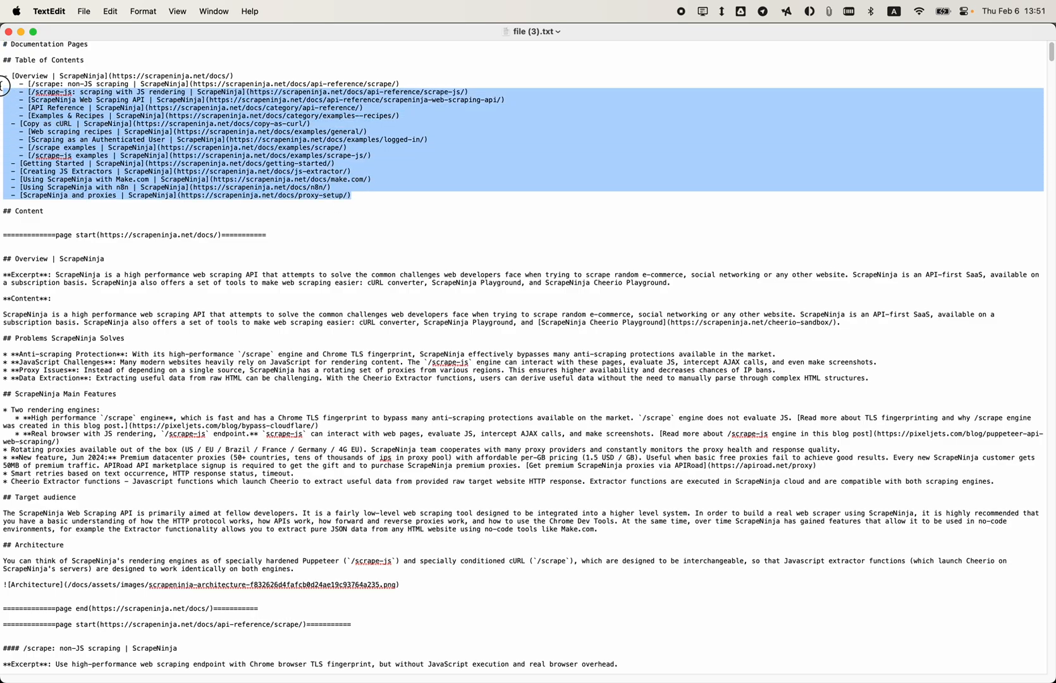
click(291, 225)
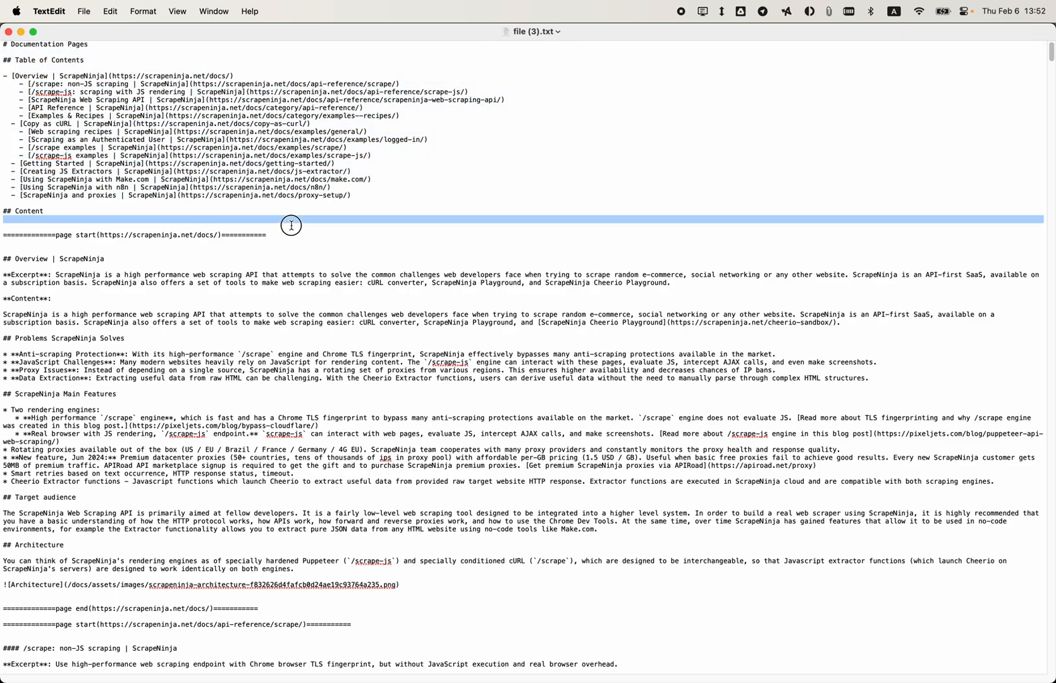